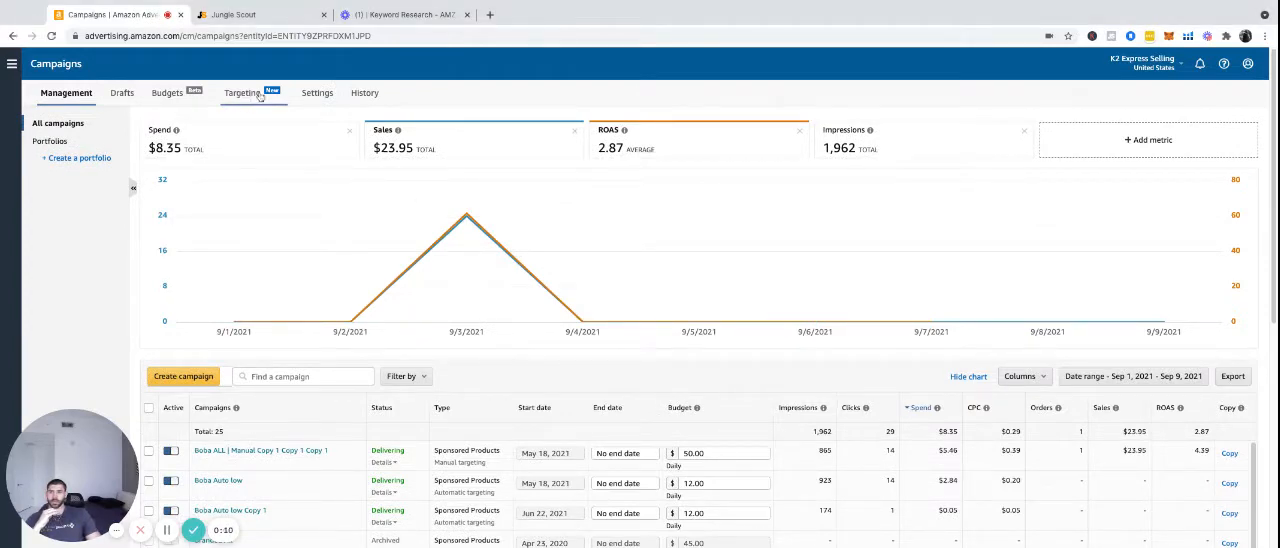
Switch to the Targeting view, dismiss its introduction popup, and browse the targets list
click(241, 92)
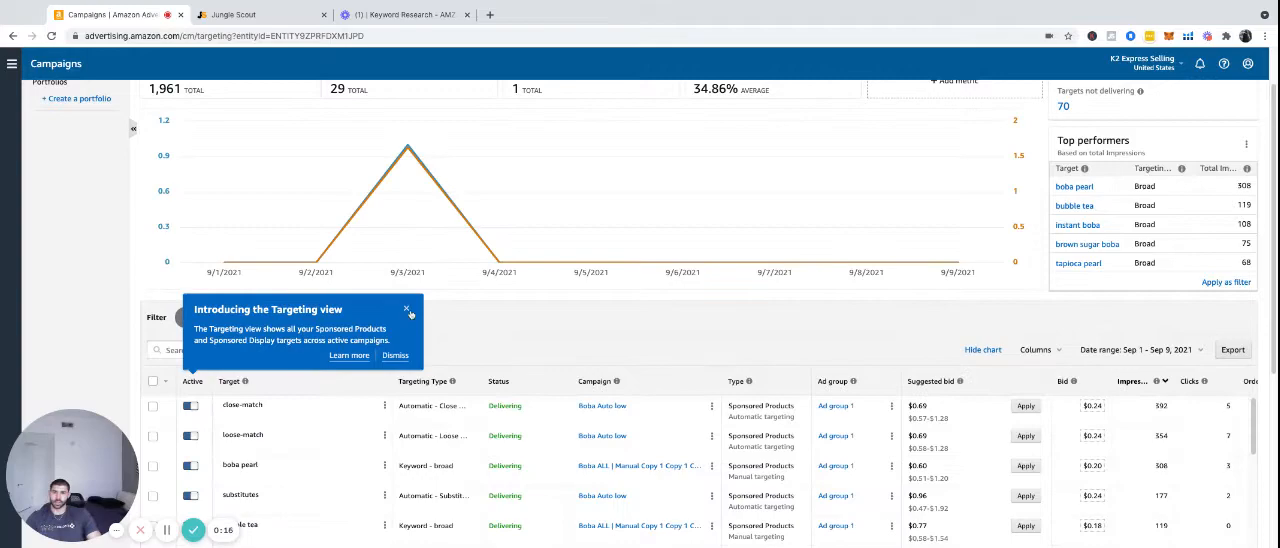
click(407, 309)
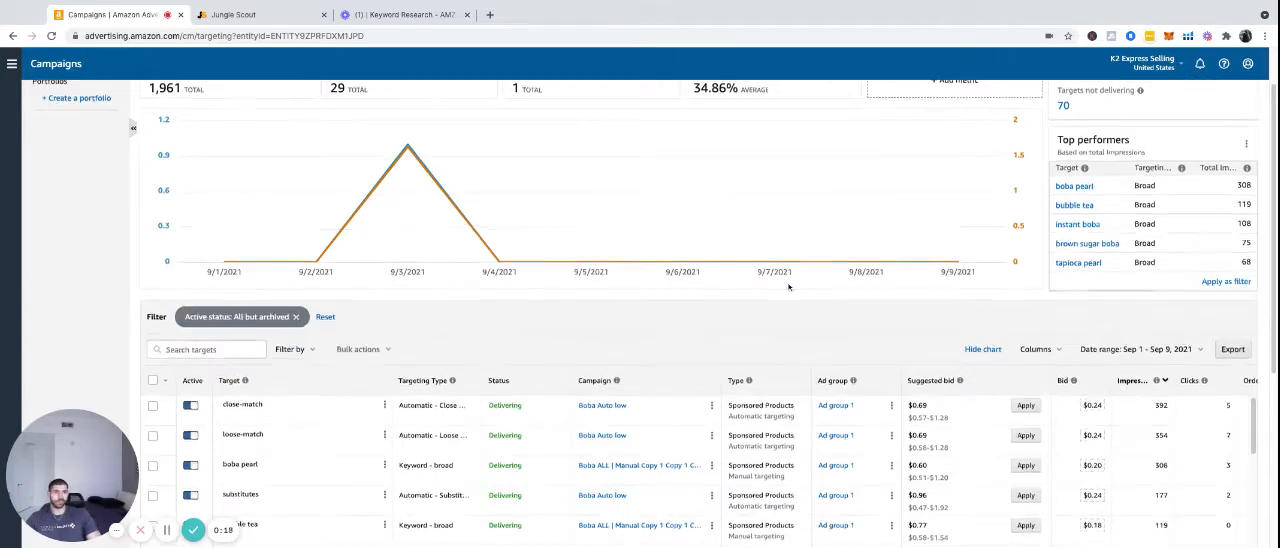
scroll(down, 3)
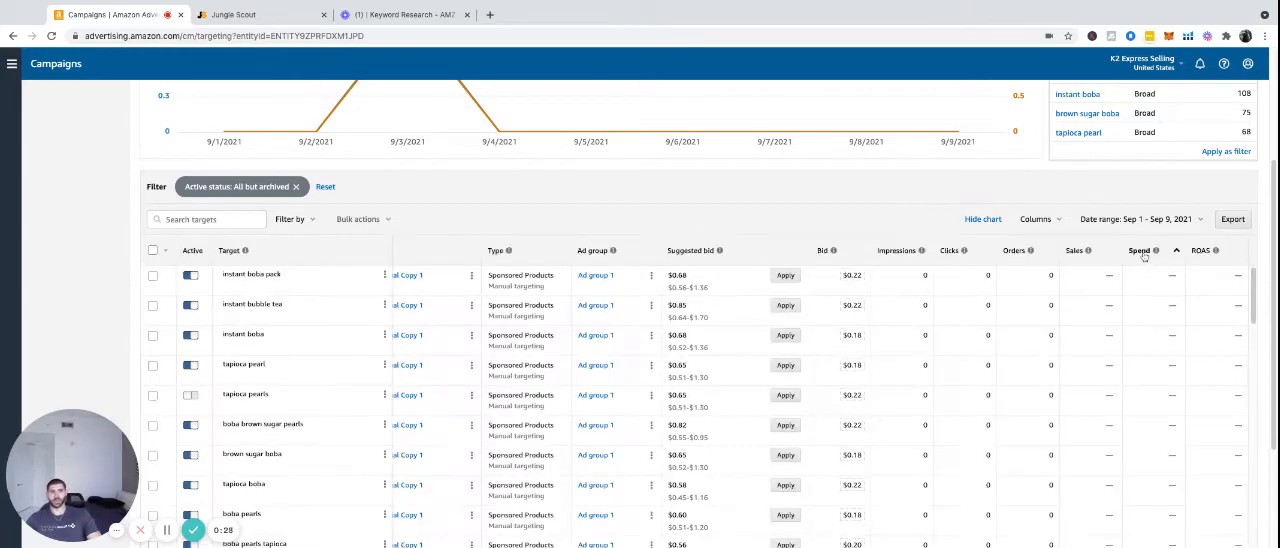
Sort targets by spend, highest first, and set the date range to Aug 1 – Sep 8, 2021
click(1141, 251)
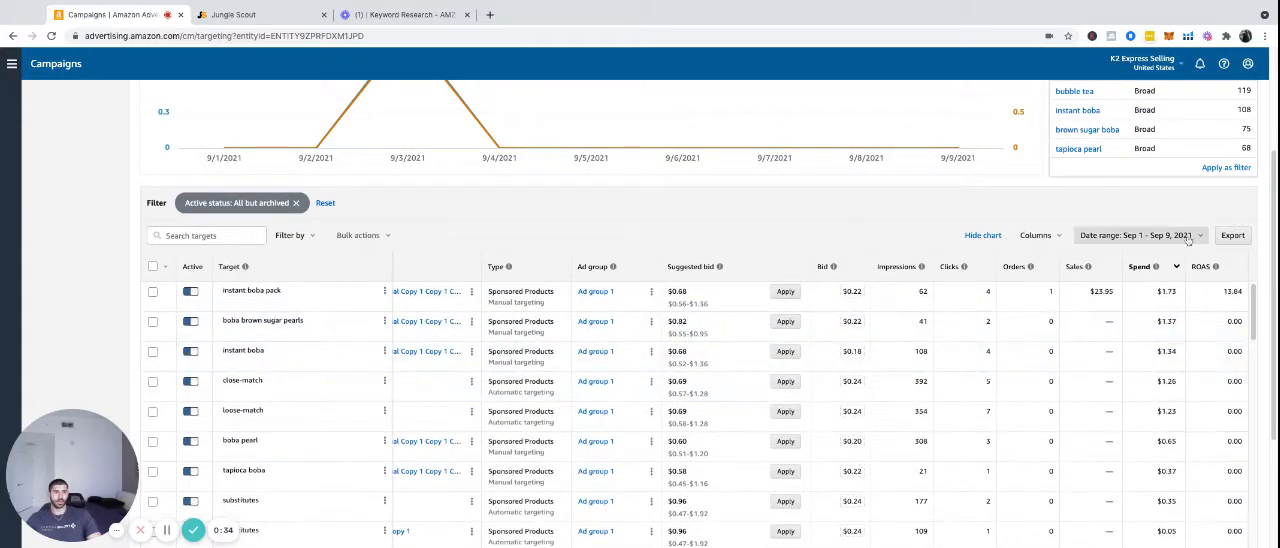
click(1140, 235)
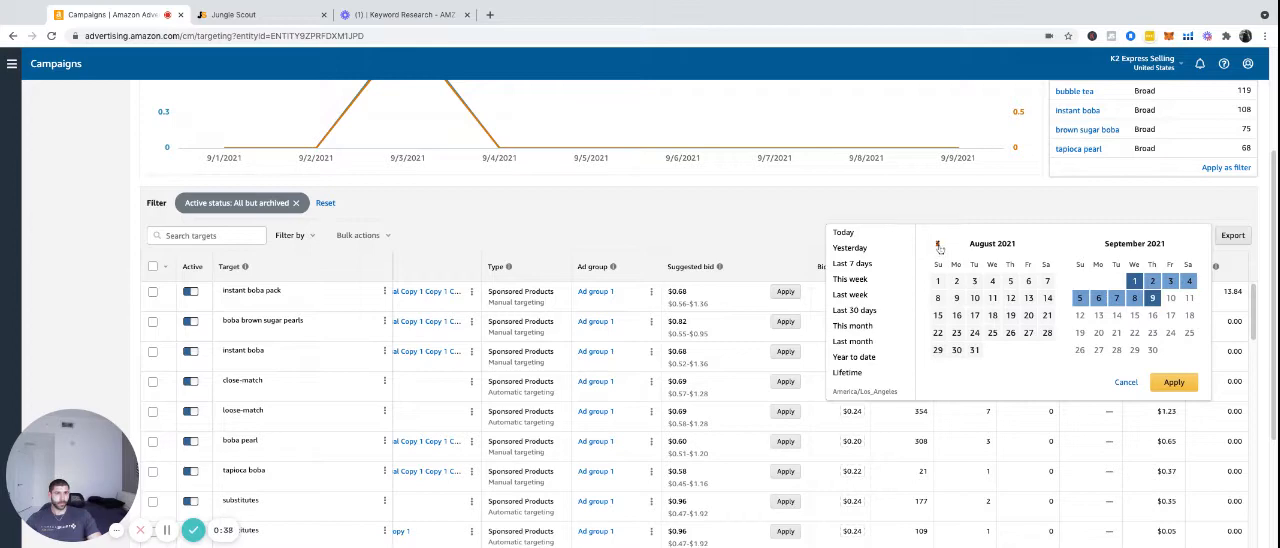
click(938, 243)
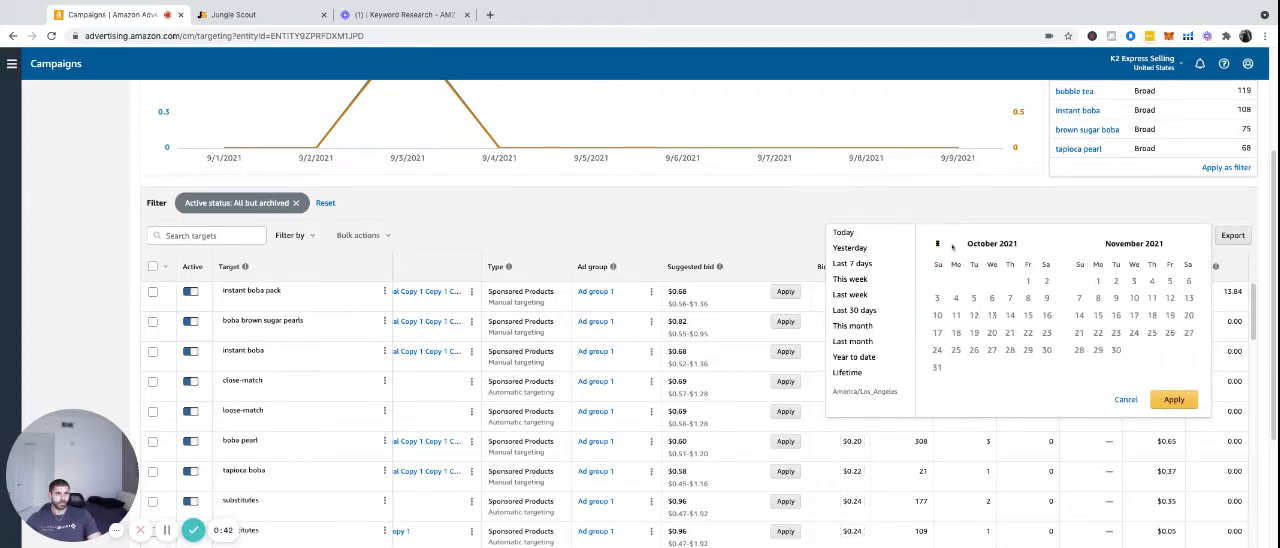
click(1172, 399)
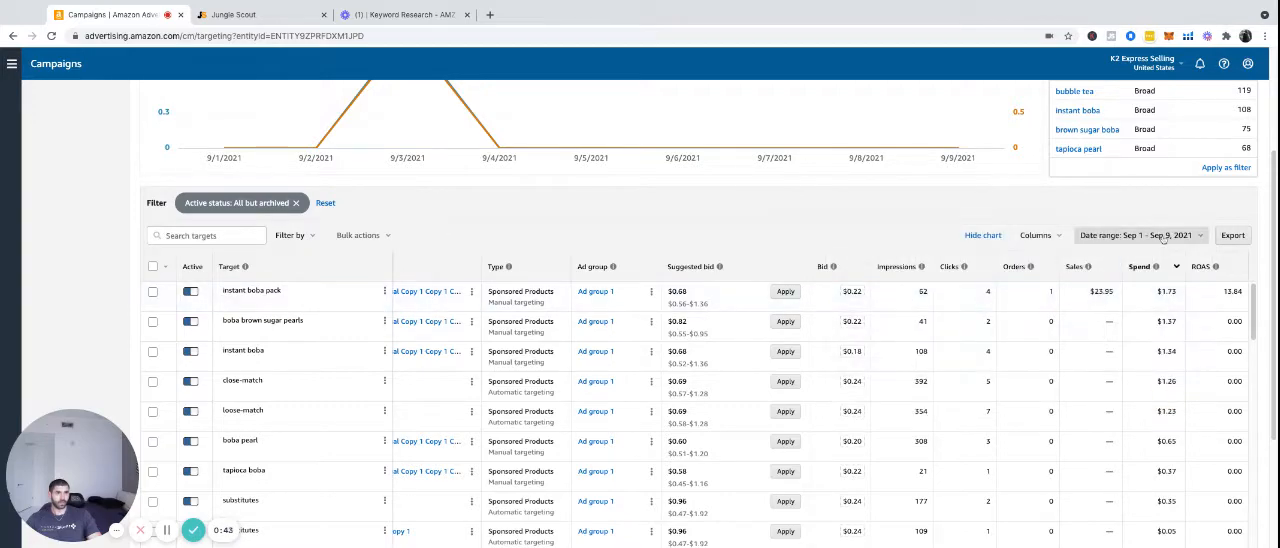
click(1140, 235)
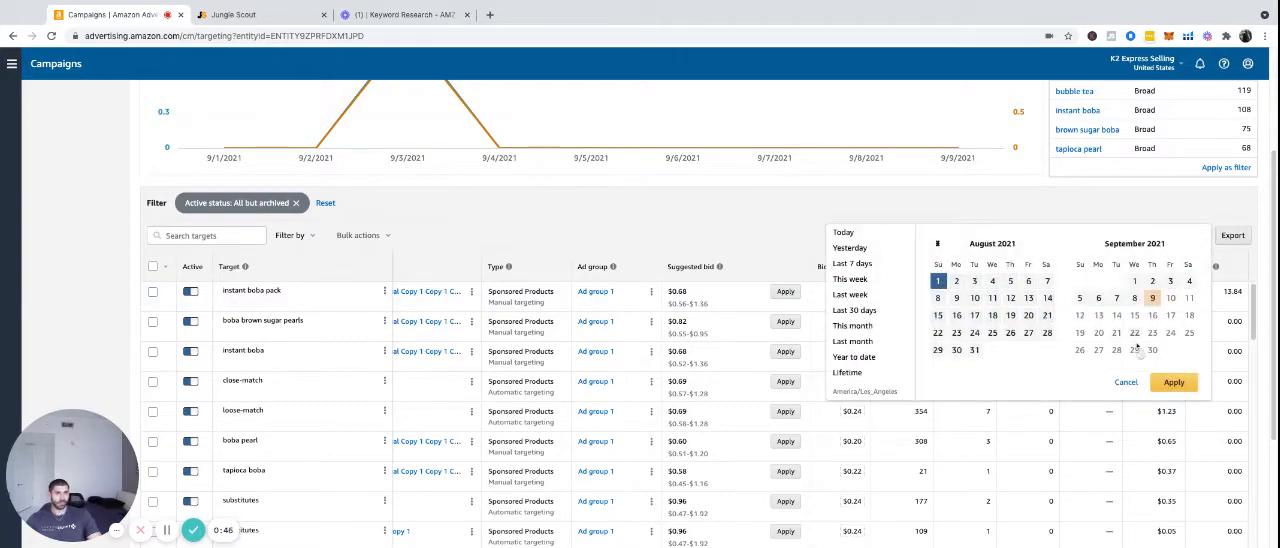
click(1173, 382)
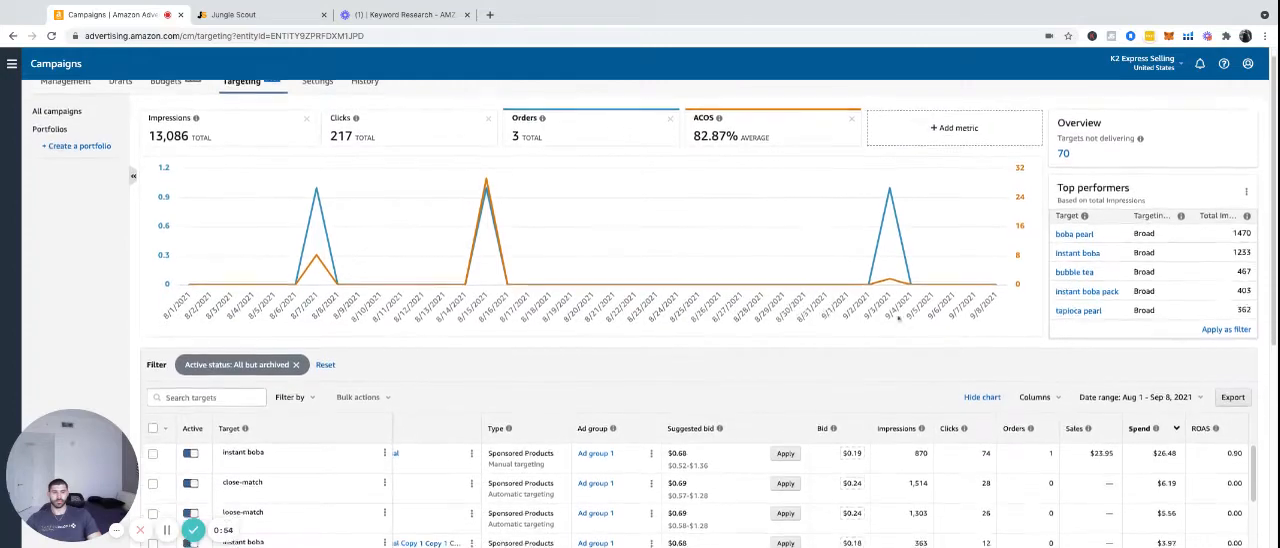
Add Clickthrough rate (CTR) and Cost-per-click (CPC) columns to the targets table
scroll(down, 3)
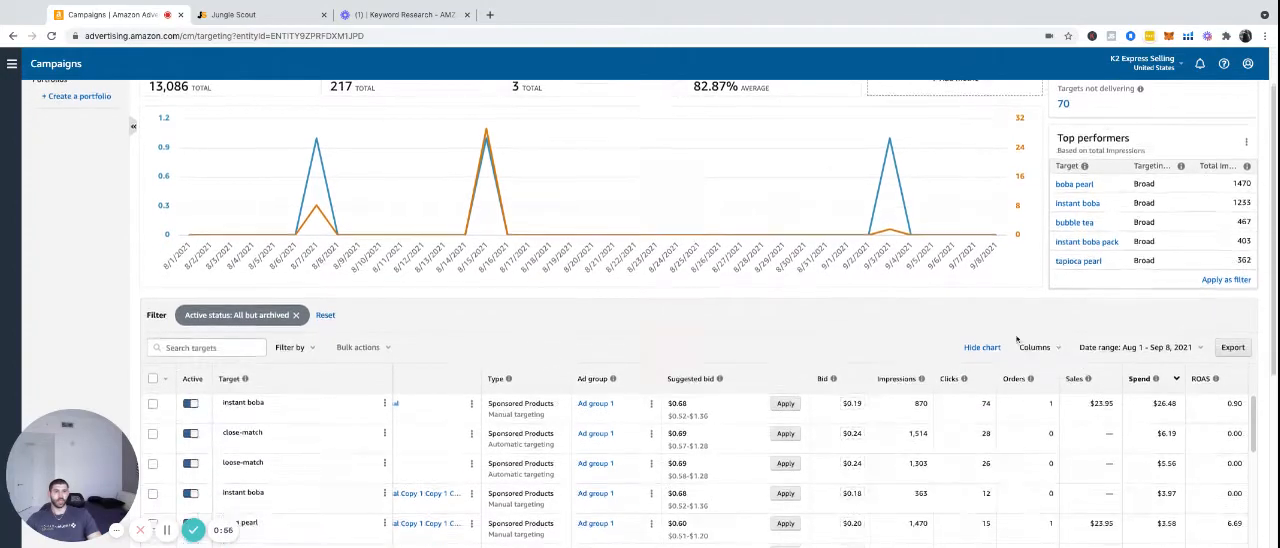
click(1037, 347)
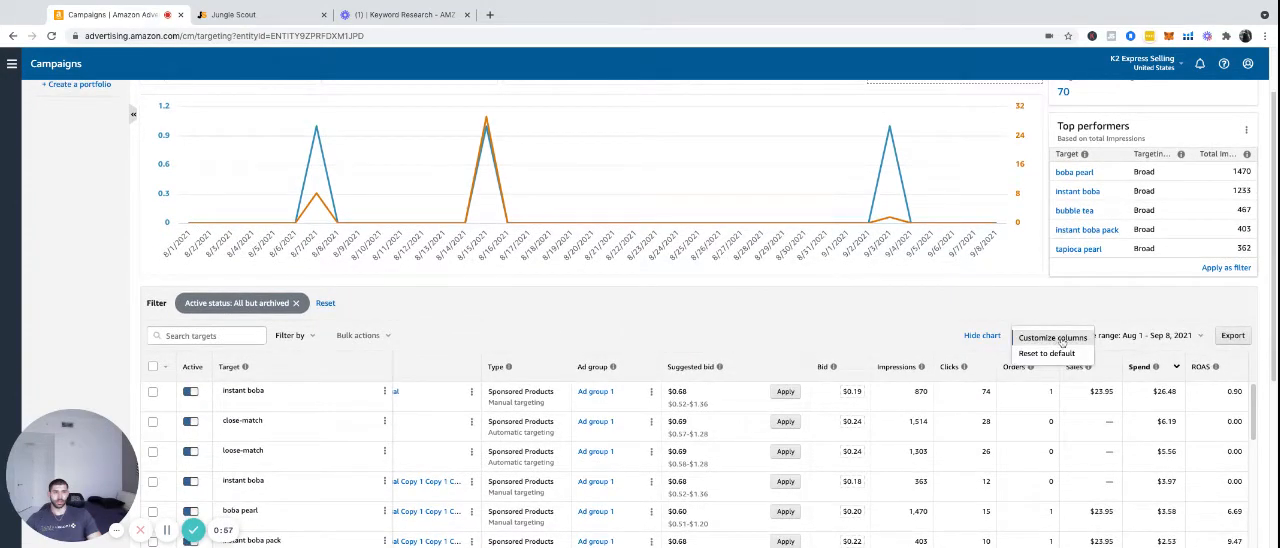
click(1051, 337)
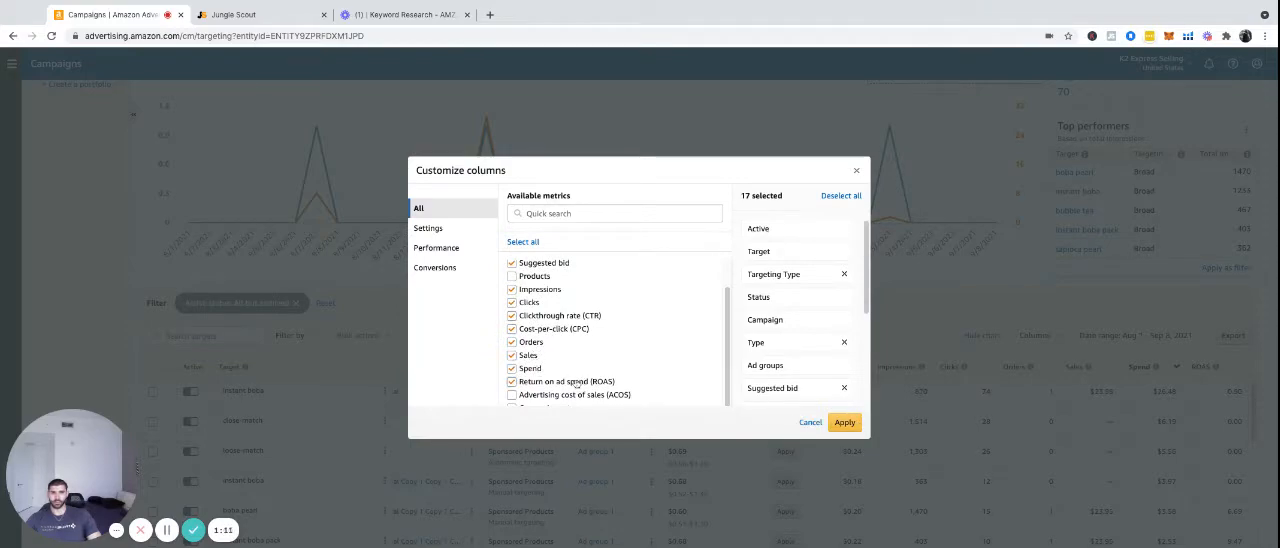
click(844, 421)
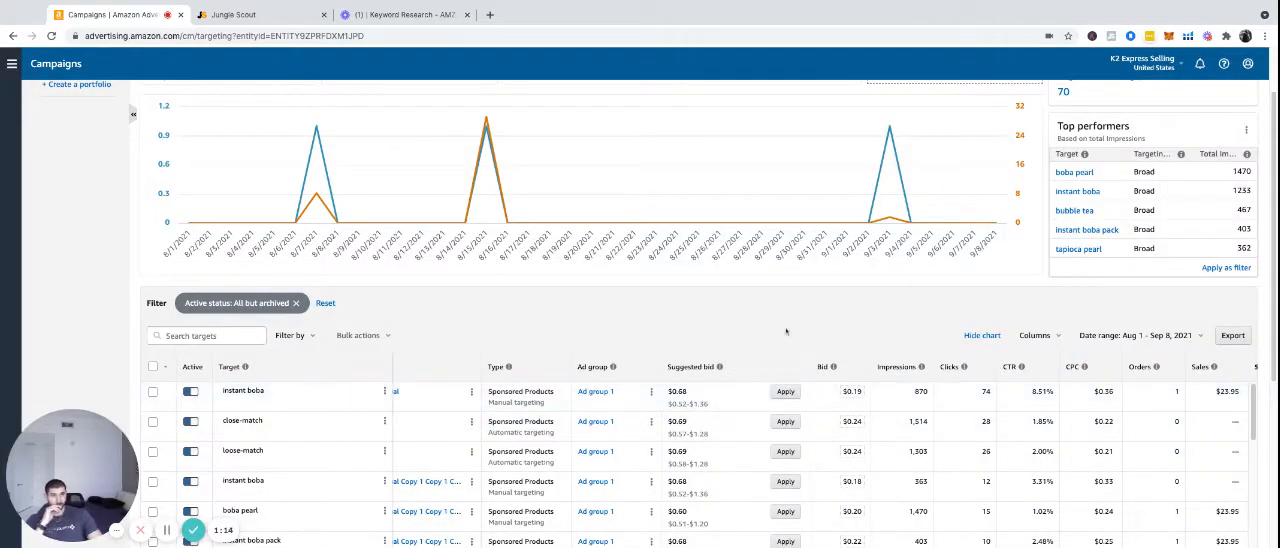
scroll(down, 3)
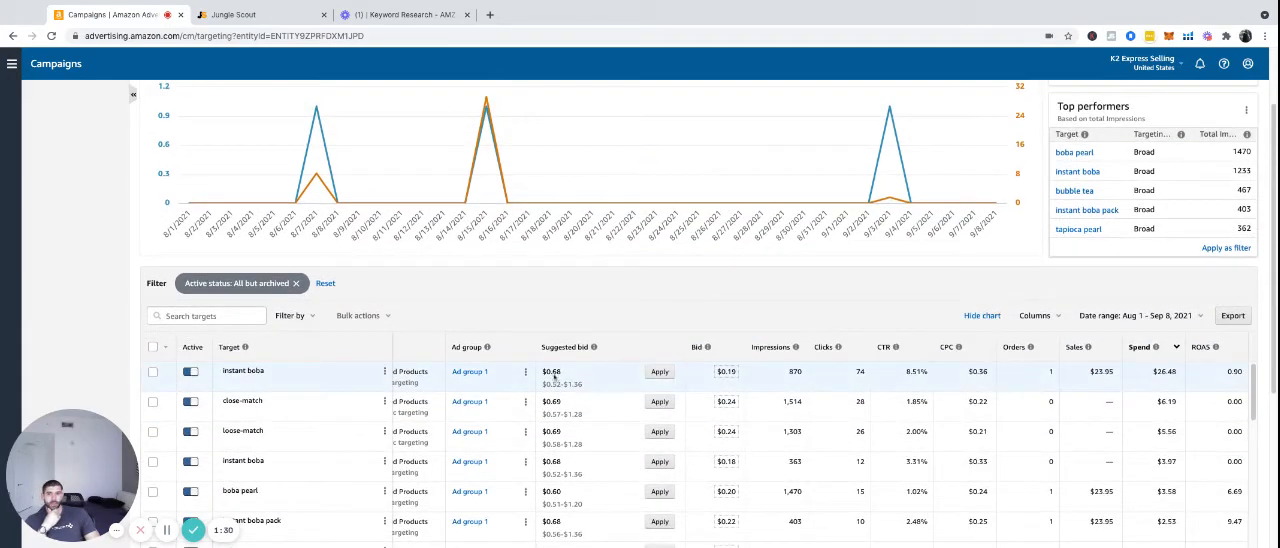
scroll(down, 3)
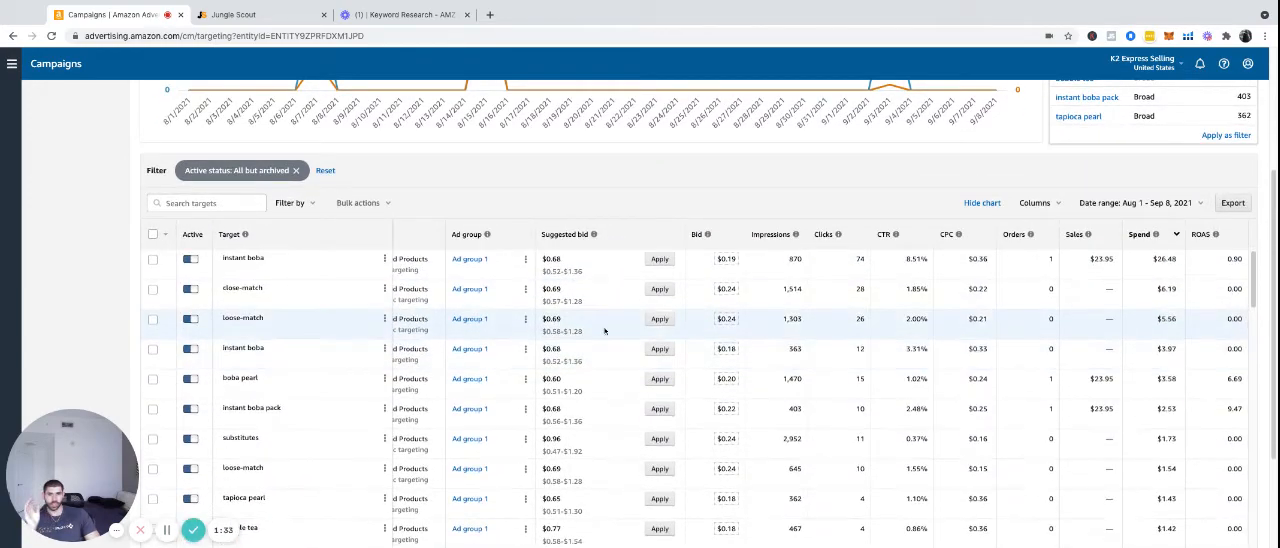
scroll(down, 3)
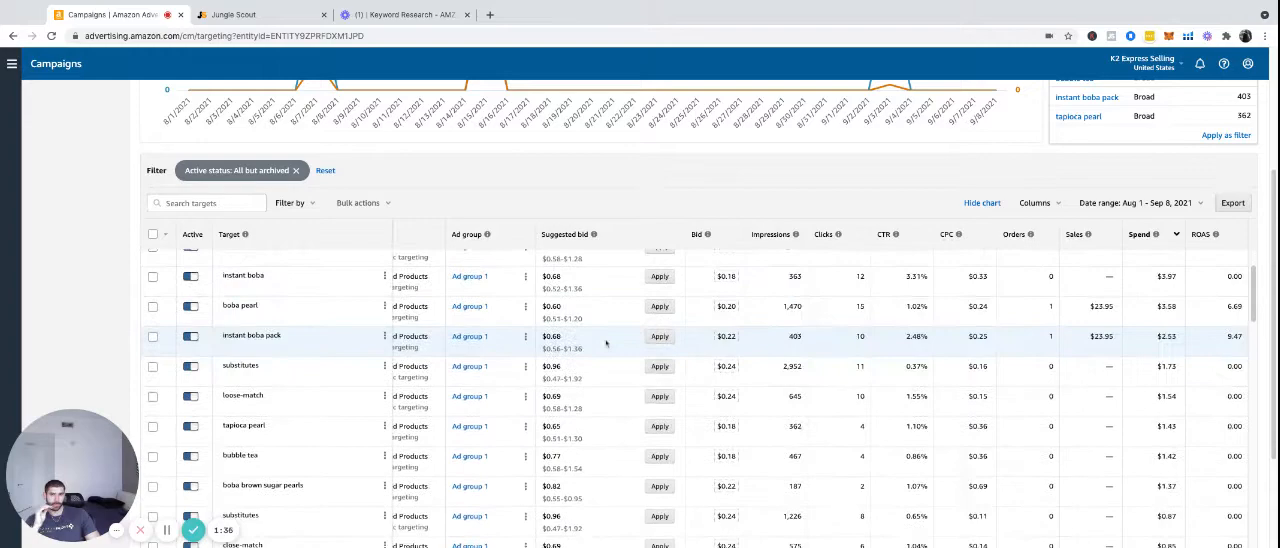
scroll(down, 3)
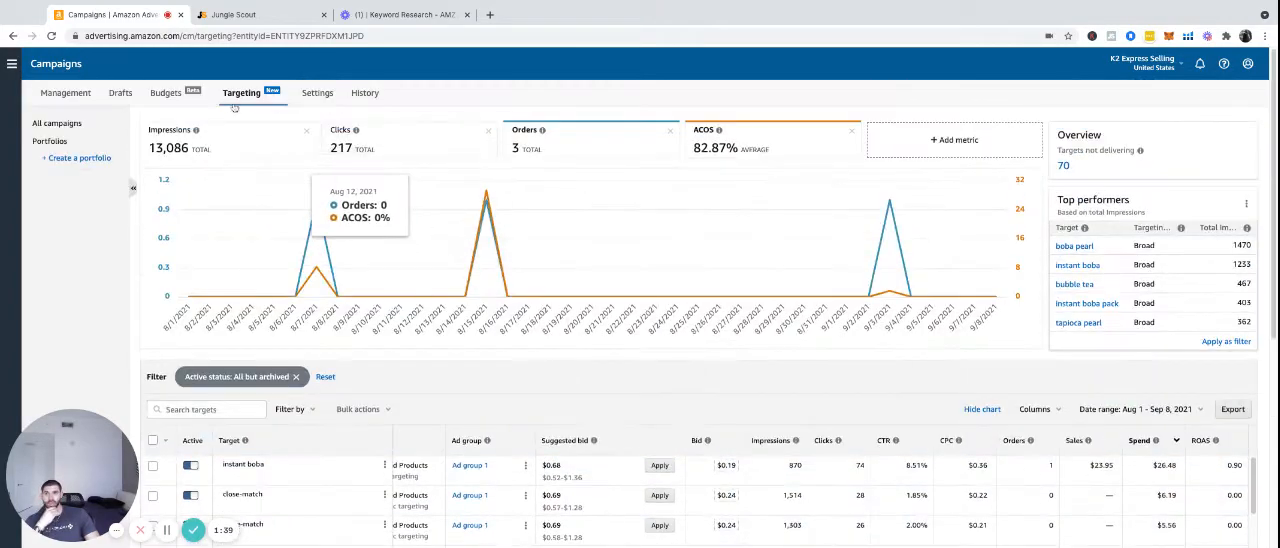
scroll(down, 3)
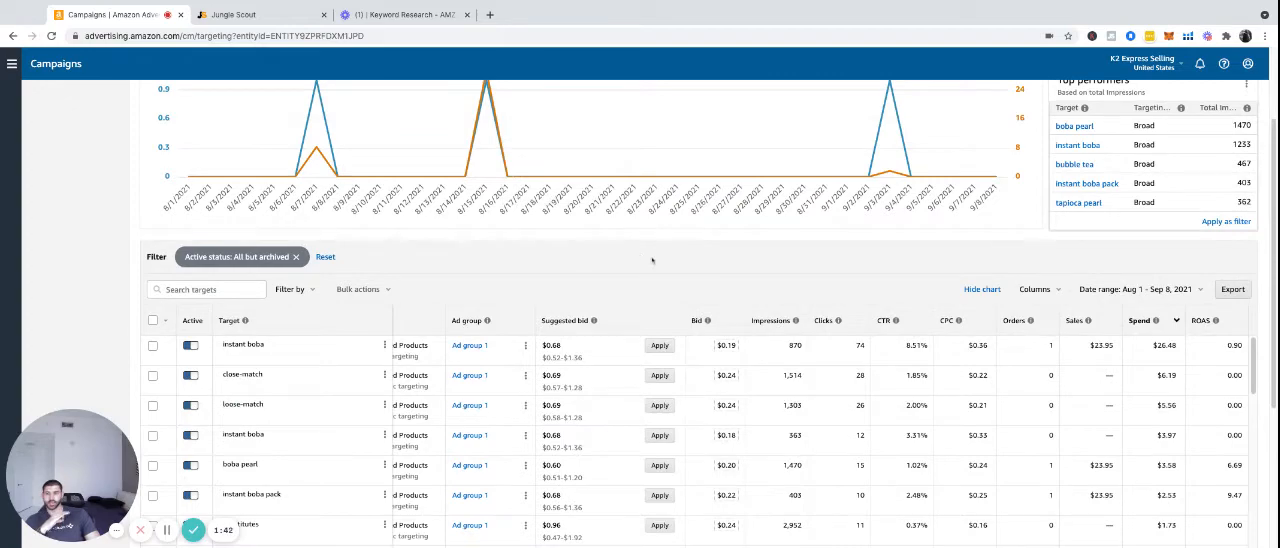
mouse_move(648, 256)
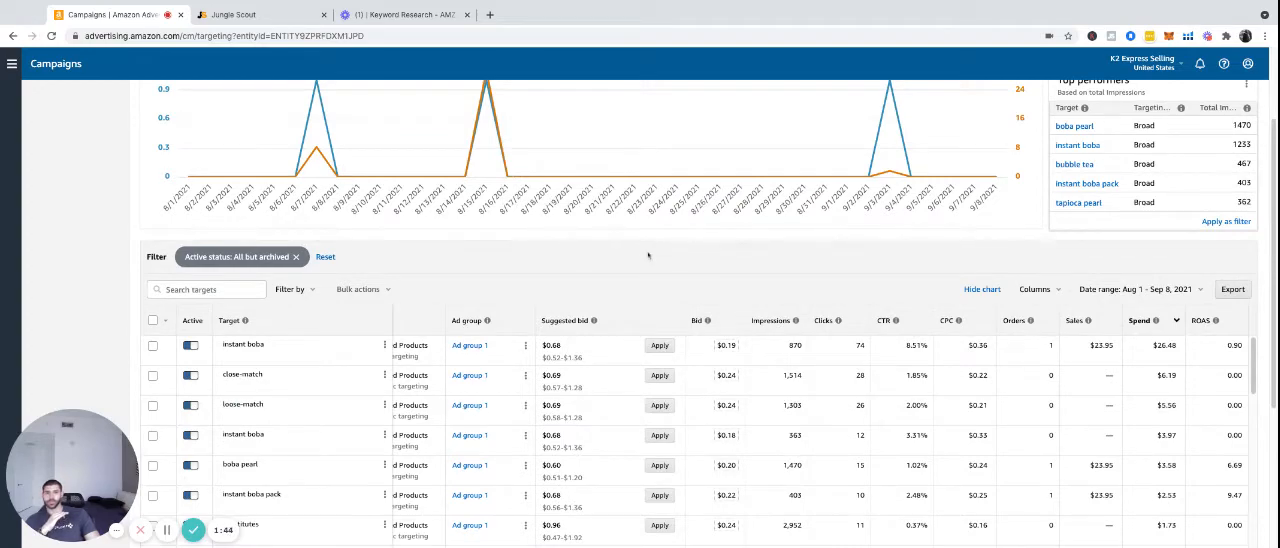
scroll(down, 3)
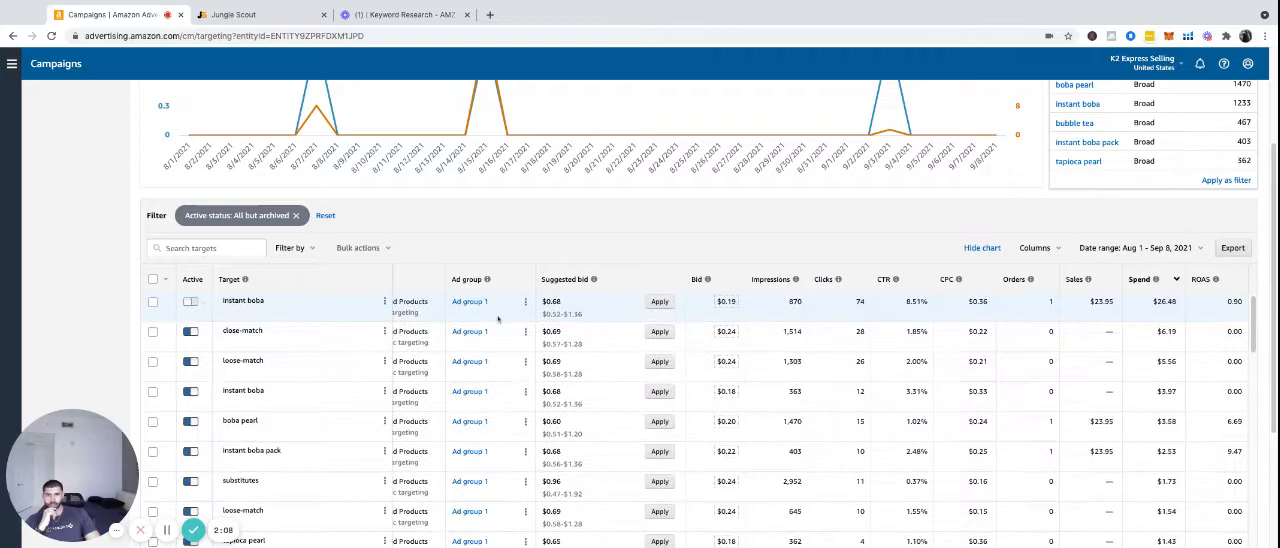
scroll(down, 3)
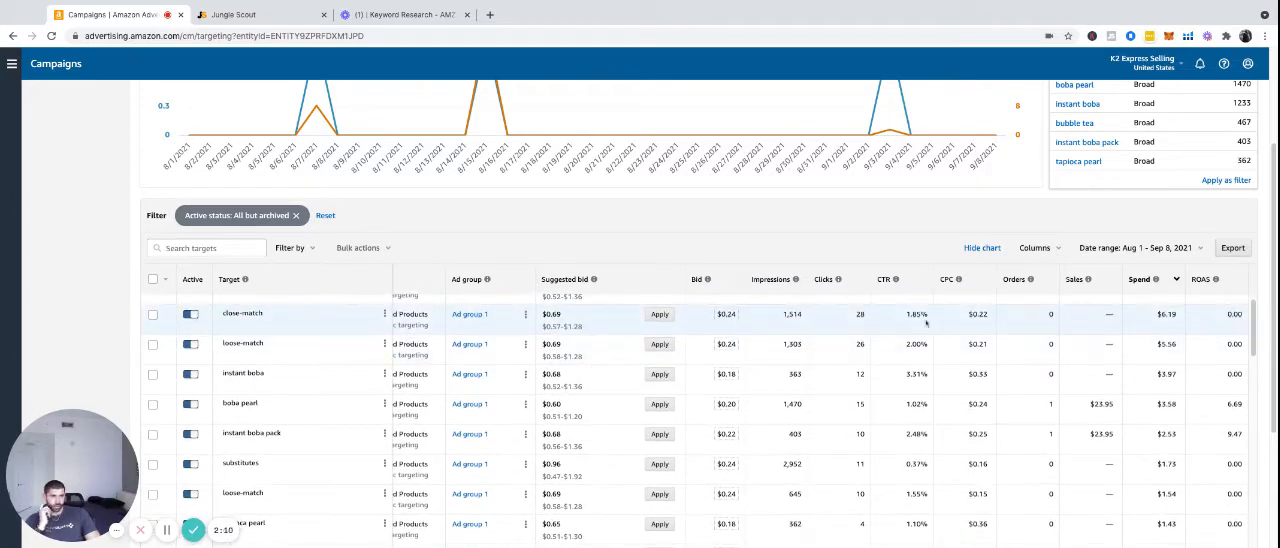
scroll(down, 3)
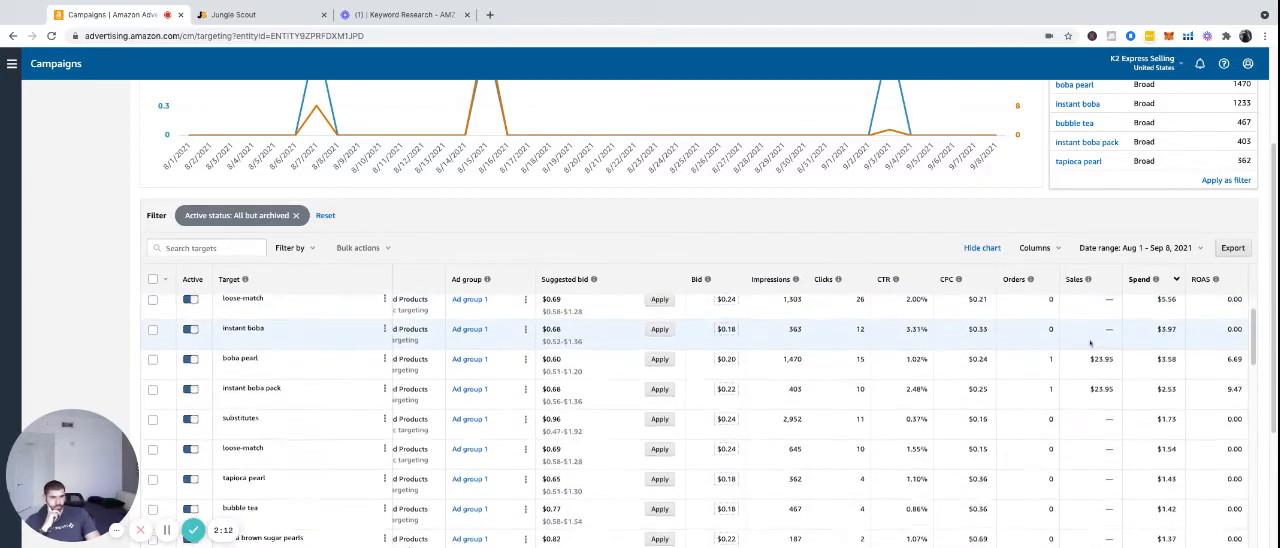
scroll(down, 3)
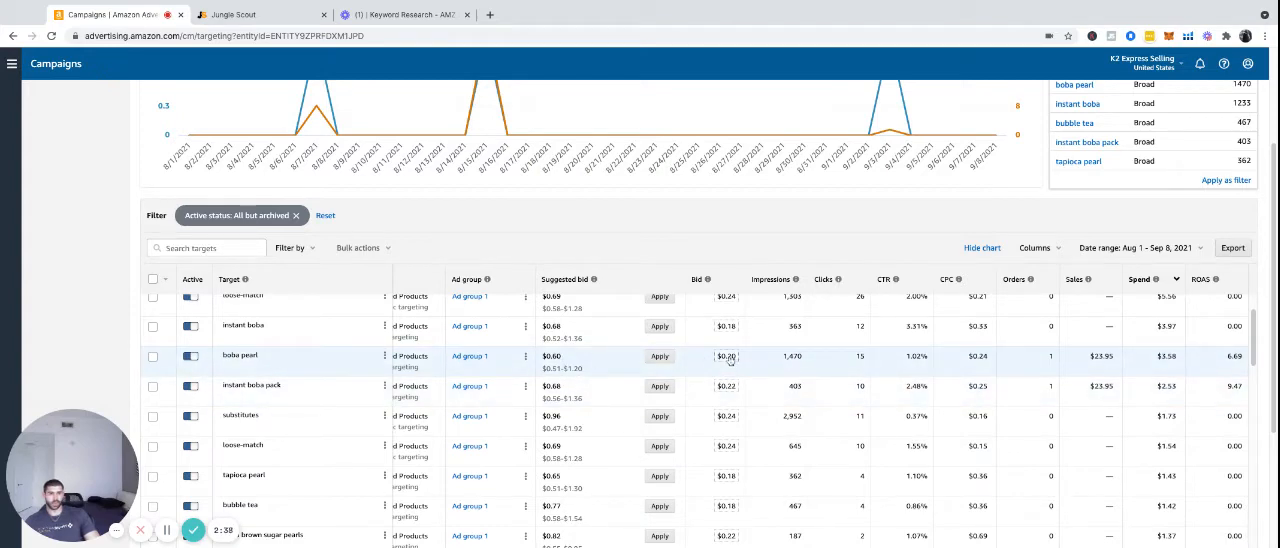
Raise the boba pearl bid to $0.31 and the instant boba pack bid to $0.35
click(726, 356)
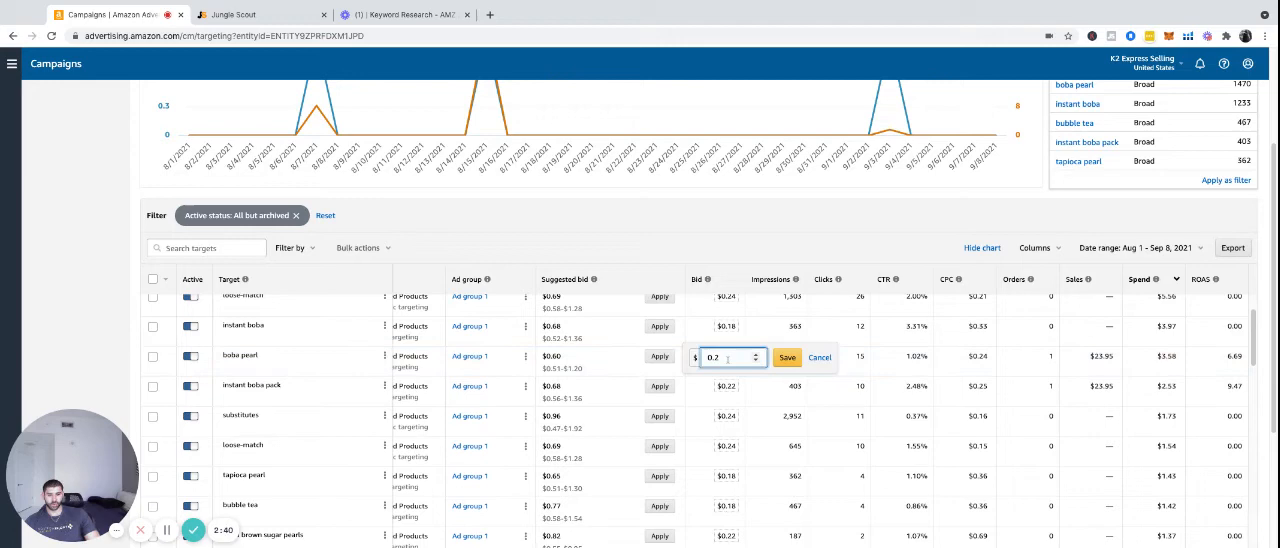
text(0.31)
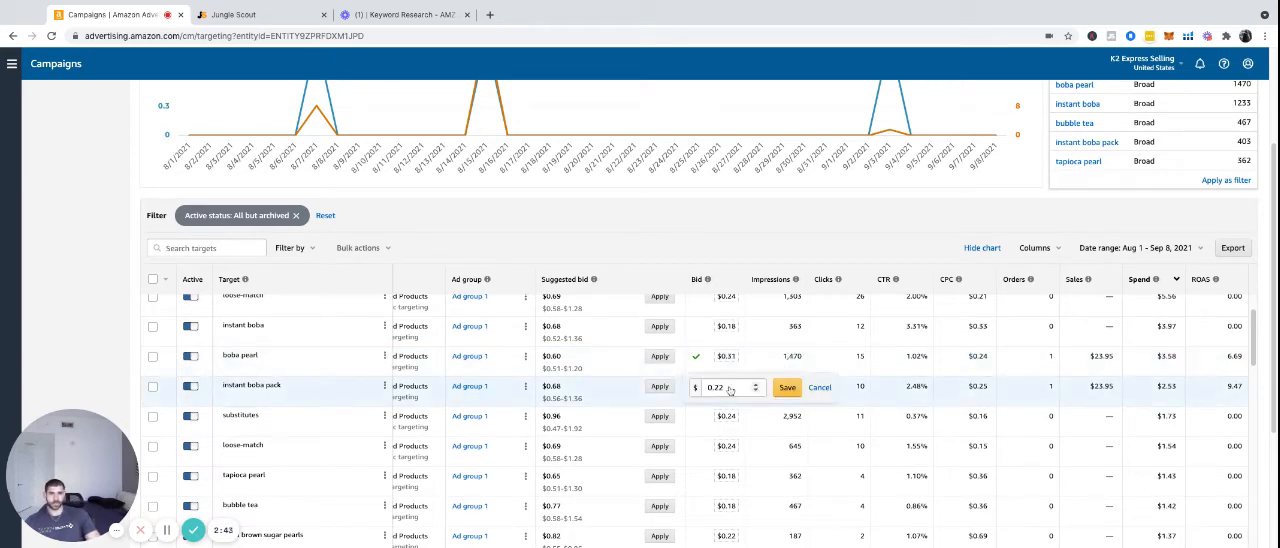
text(0)
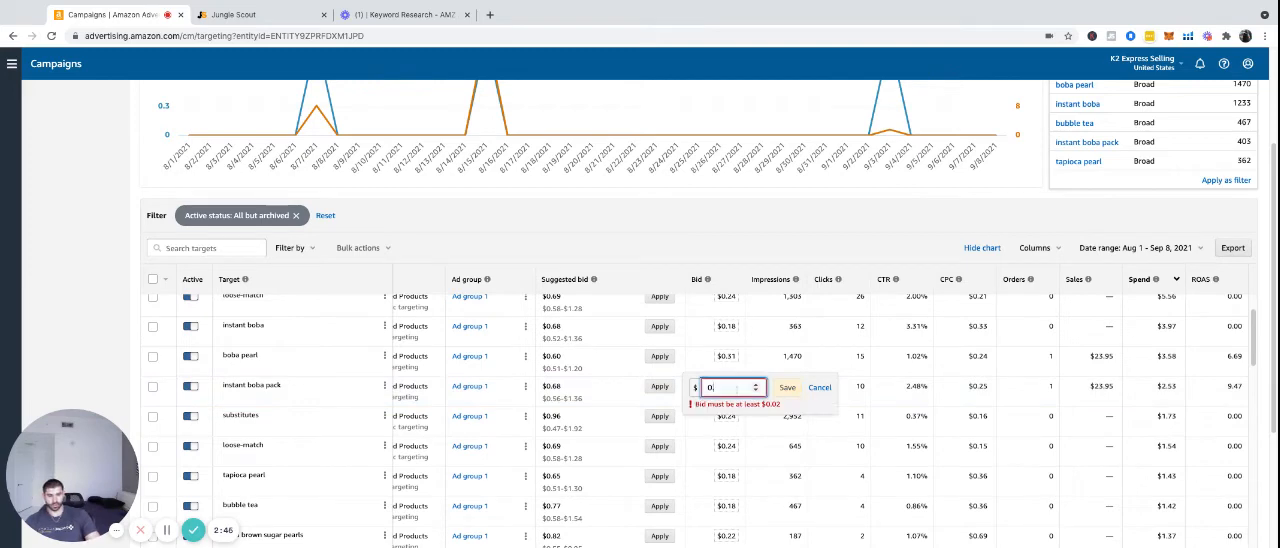
text(0.51)
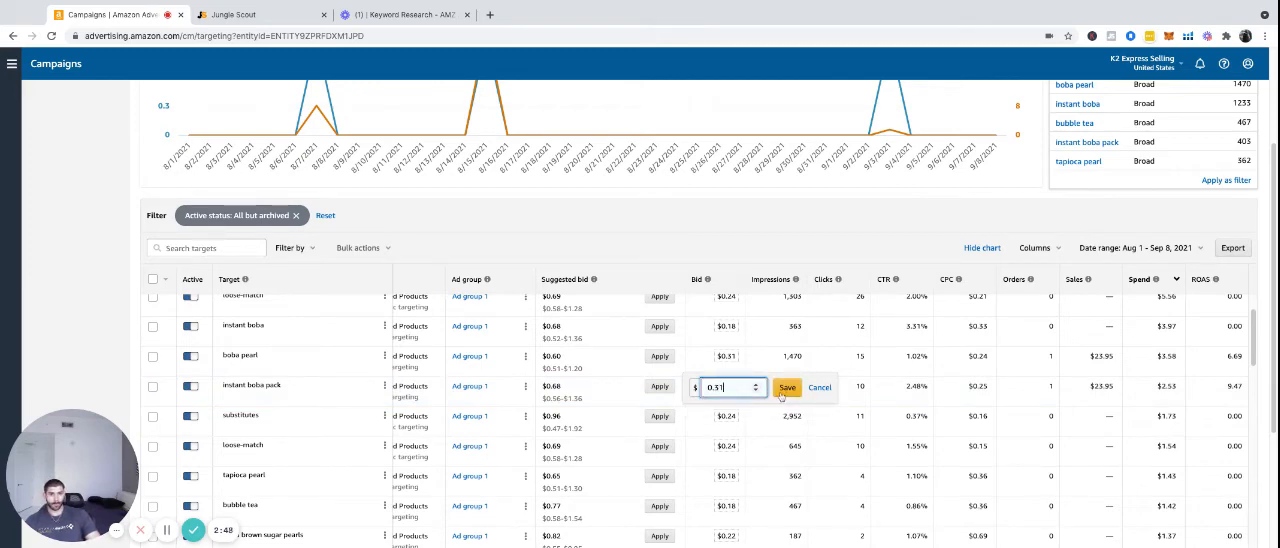
click(787, 387)
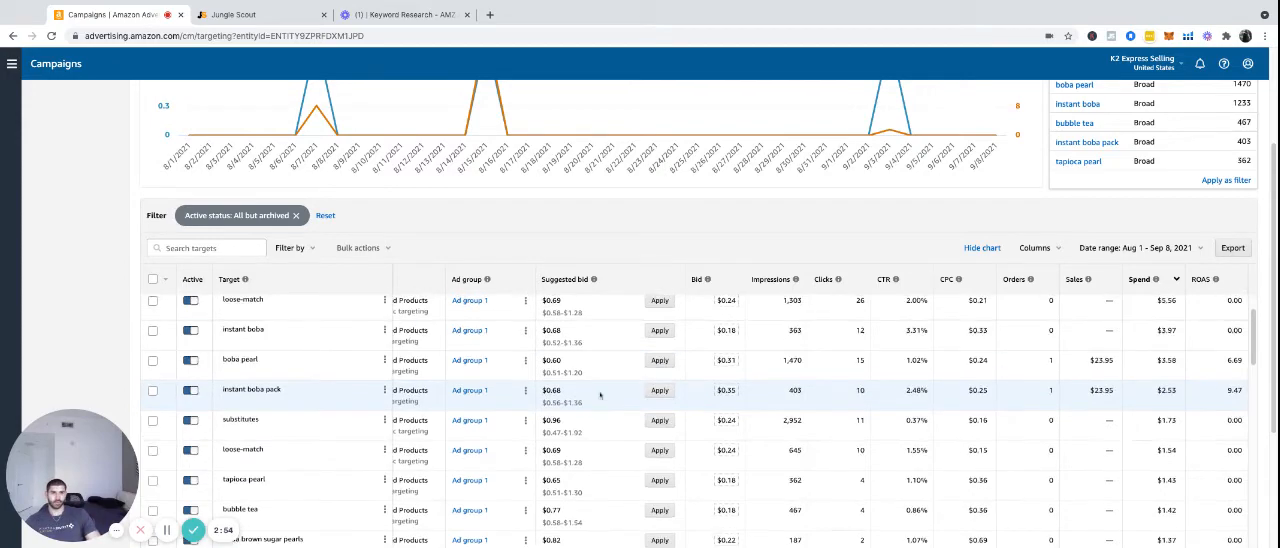
Scroll the targets table back toward the instant boba and close-match rows
scroll(down, 3)
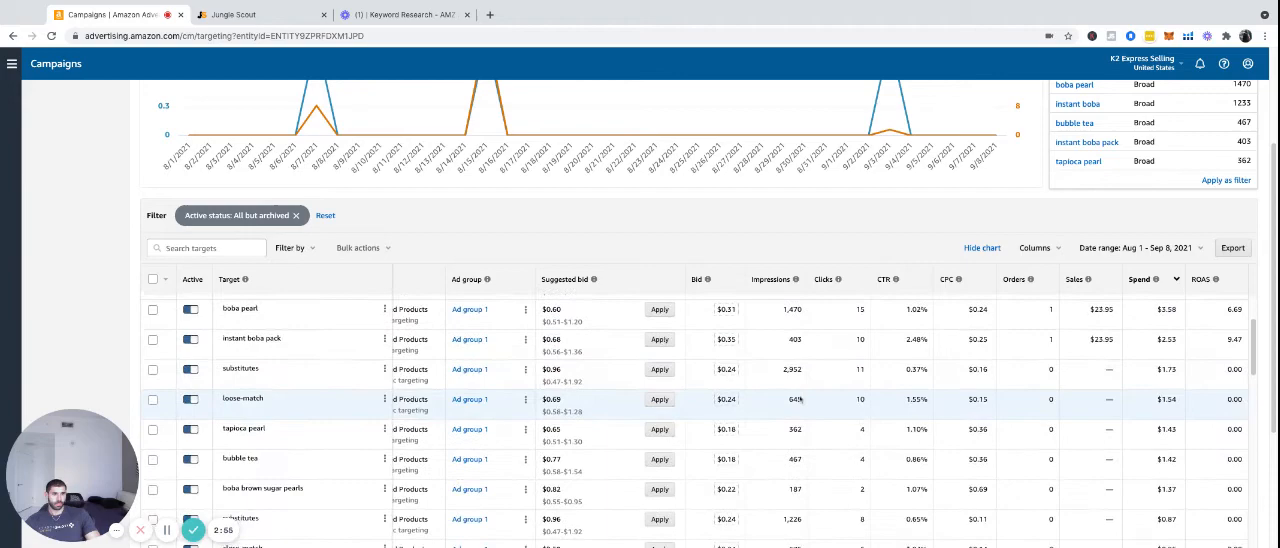
scroll(down, 3)
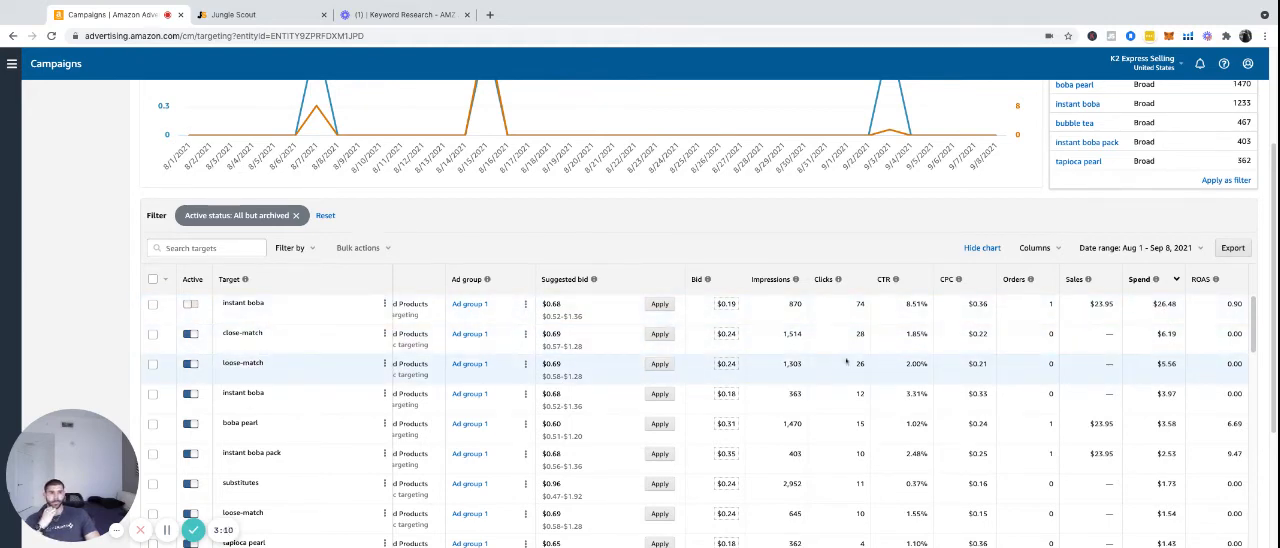
mouse_move(858, 372)
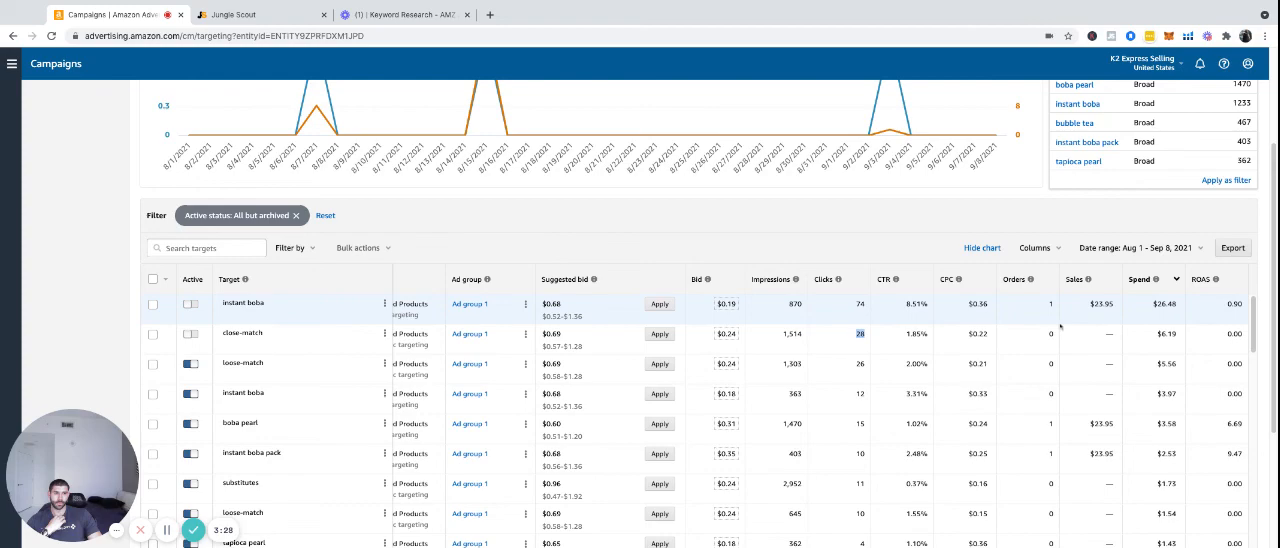
scroll(down, 3)
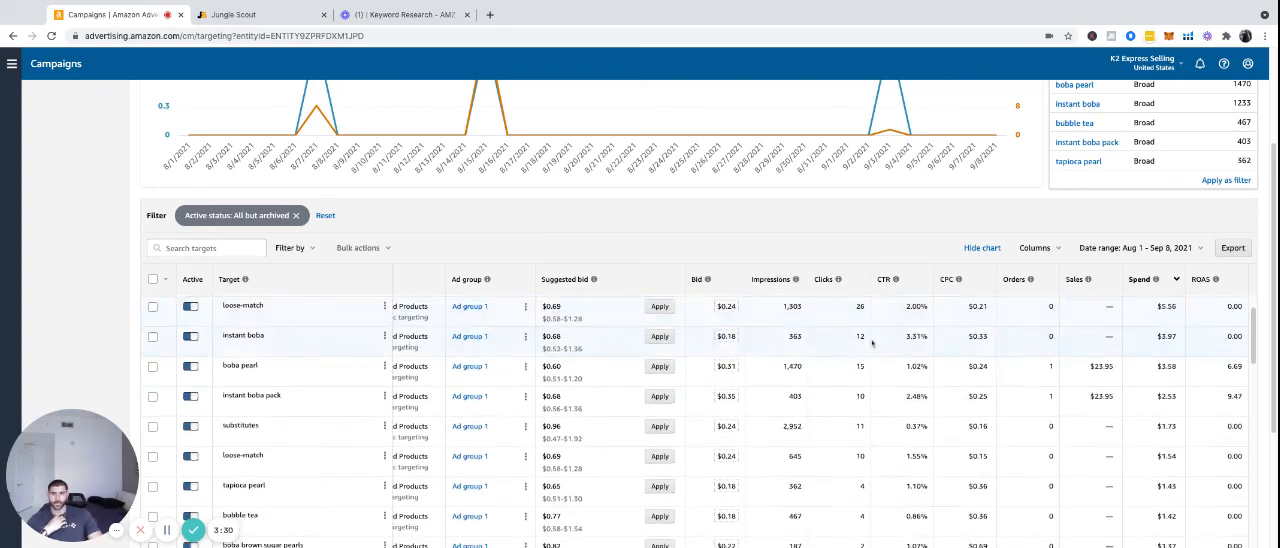
scroll(up, 3)
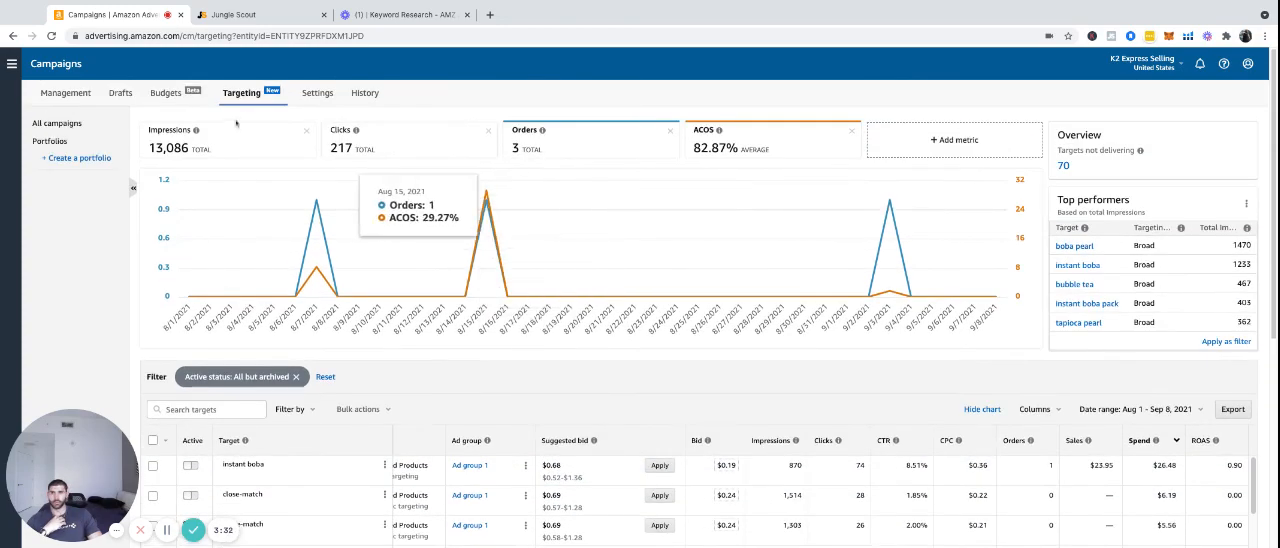